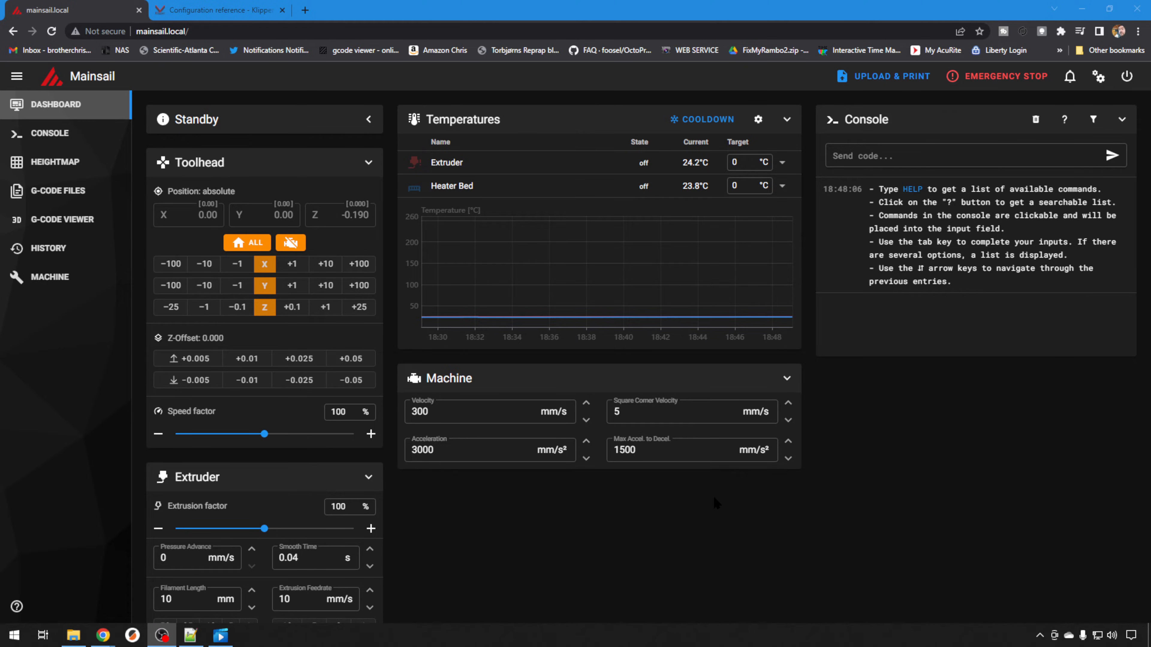
mouse_move(576, 243)
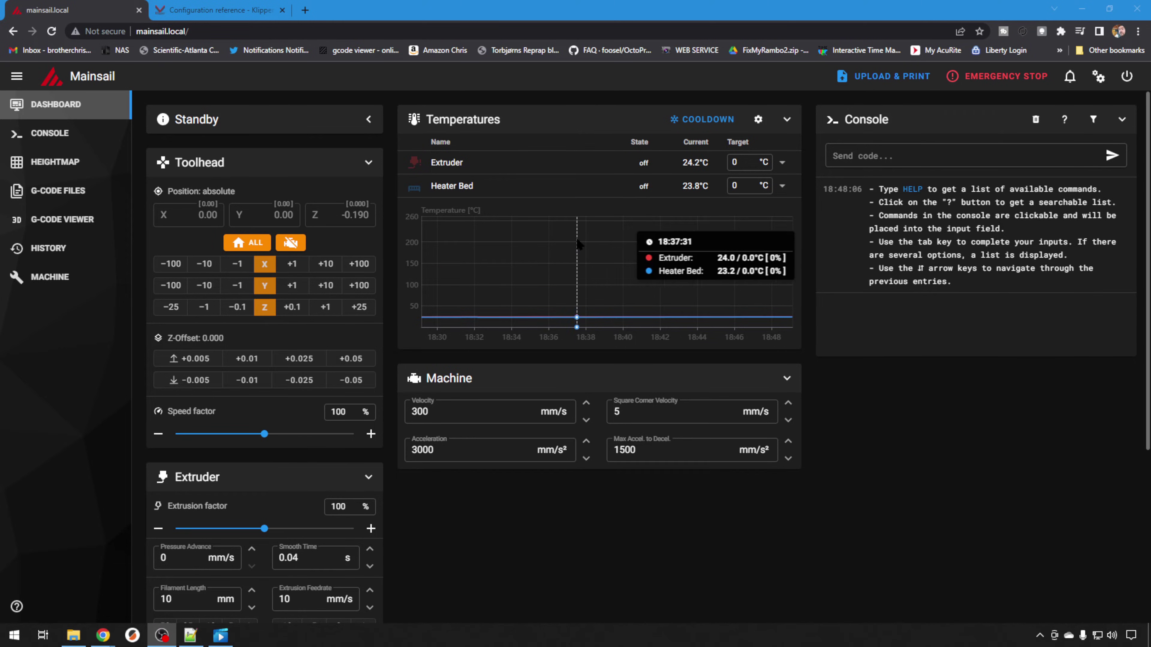
mouse_move(477, 250)
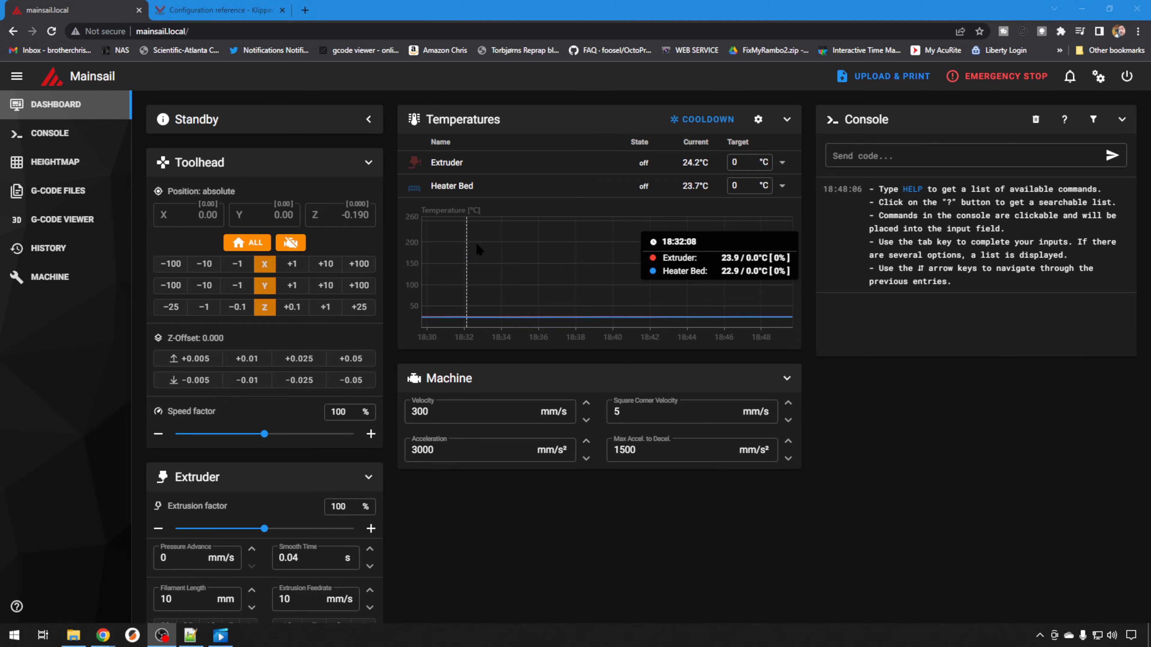
mouse_move(219, 268)
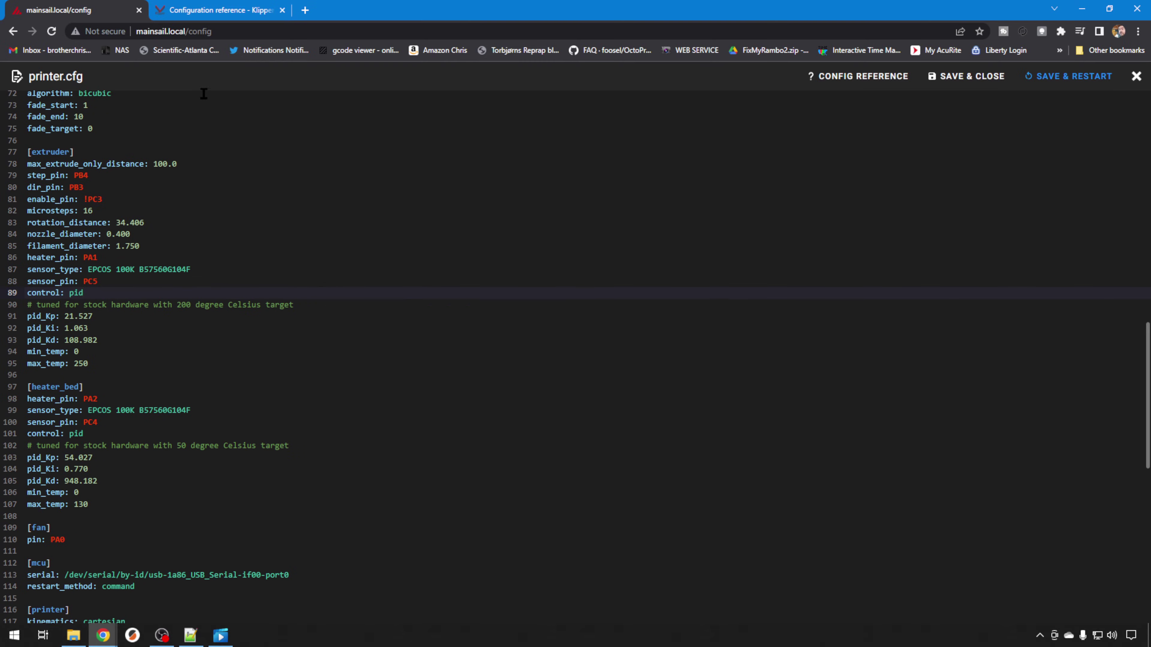
Follow the Config Reference link from printer.cfg to the Klipper configuration reference
click(218, 11)
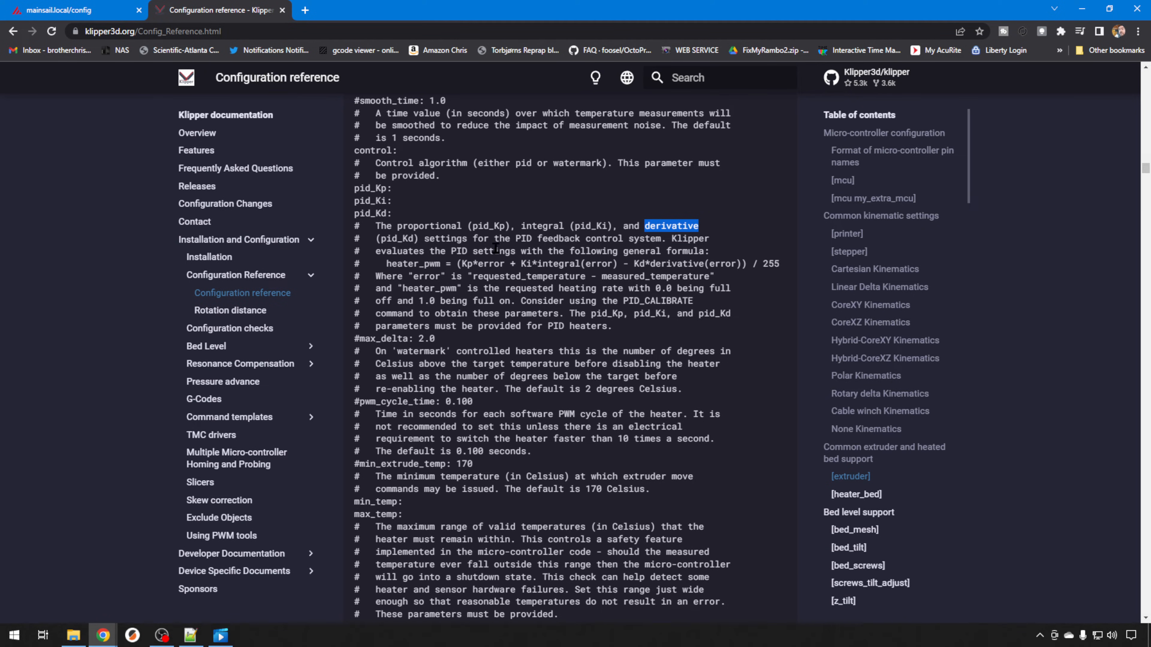
Read the pid_Kp/Ki/Kd, watermark and PID_CALIBRATE notes, then return to the mainsail.local tab
double_click(567, 163)
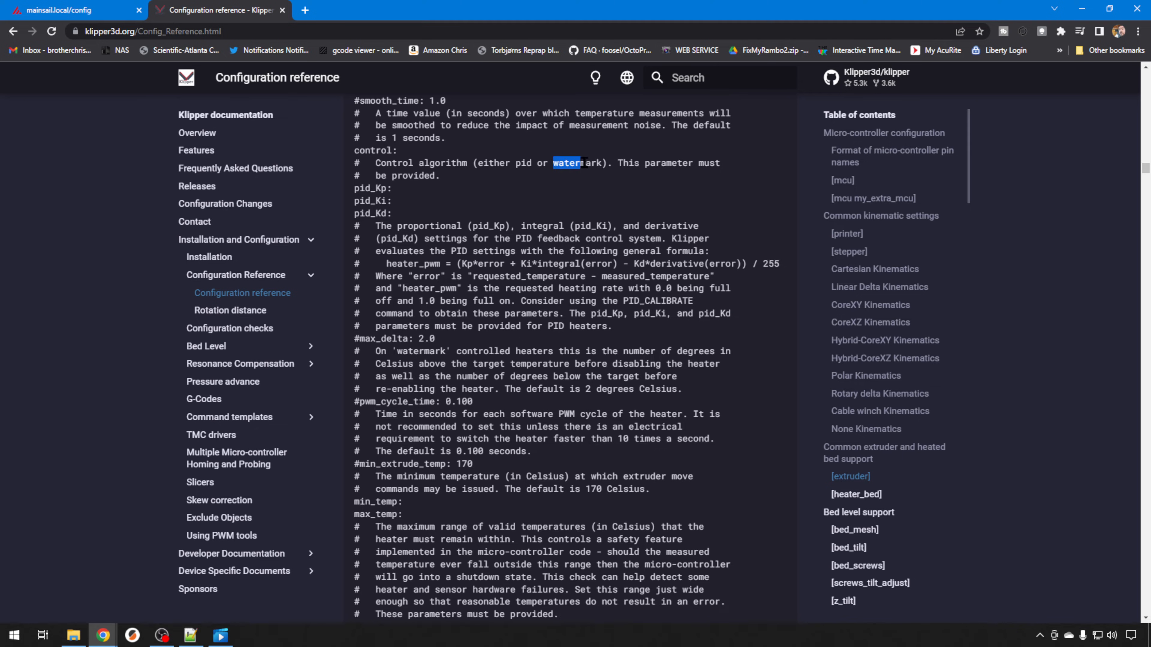
double_click(568, 163)
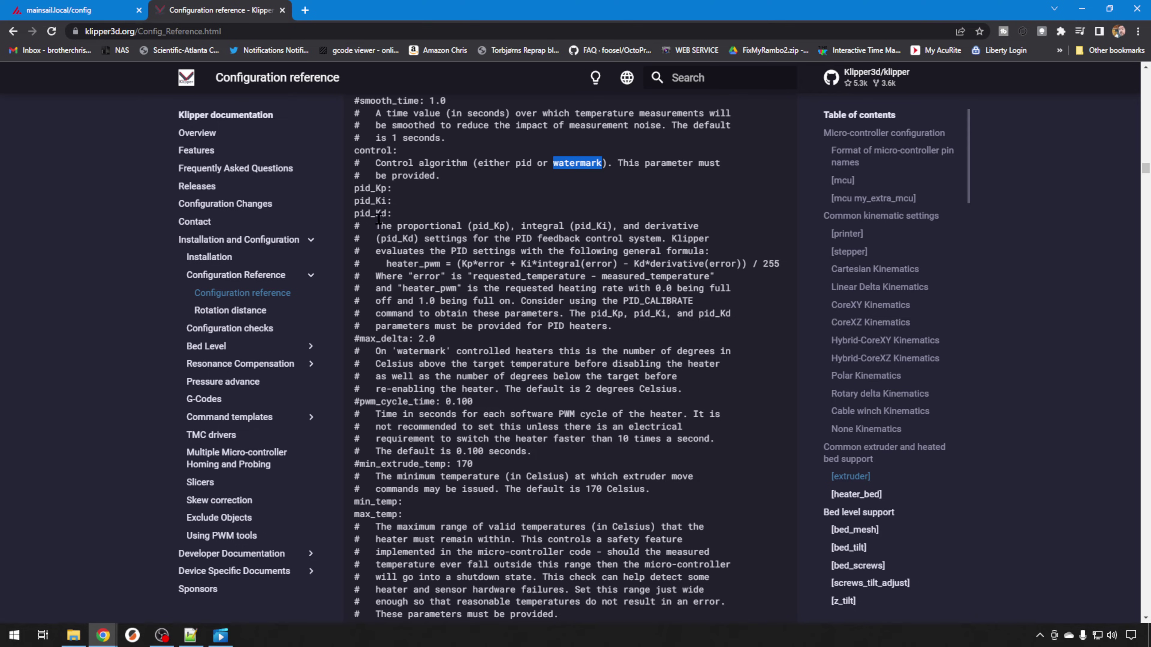
mouse_move(379, 215)
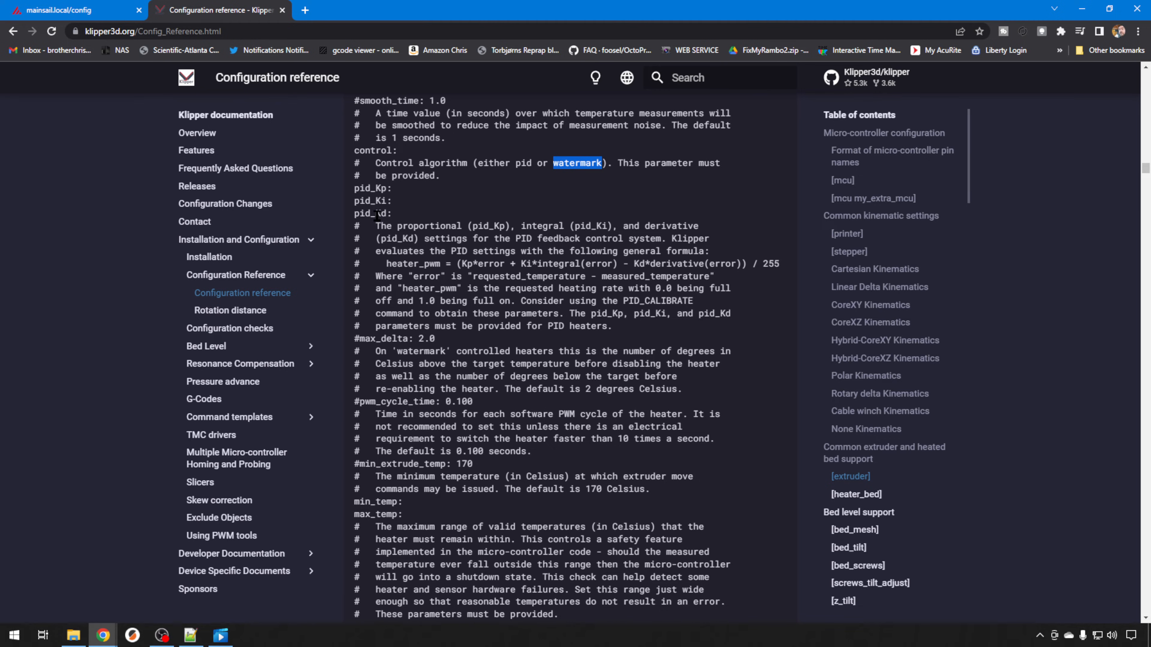
scroll(down, 3)
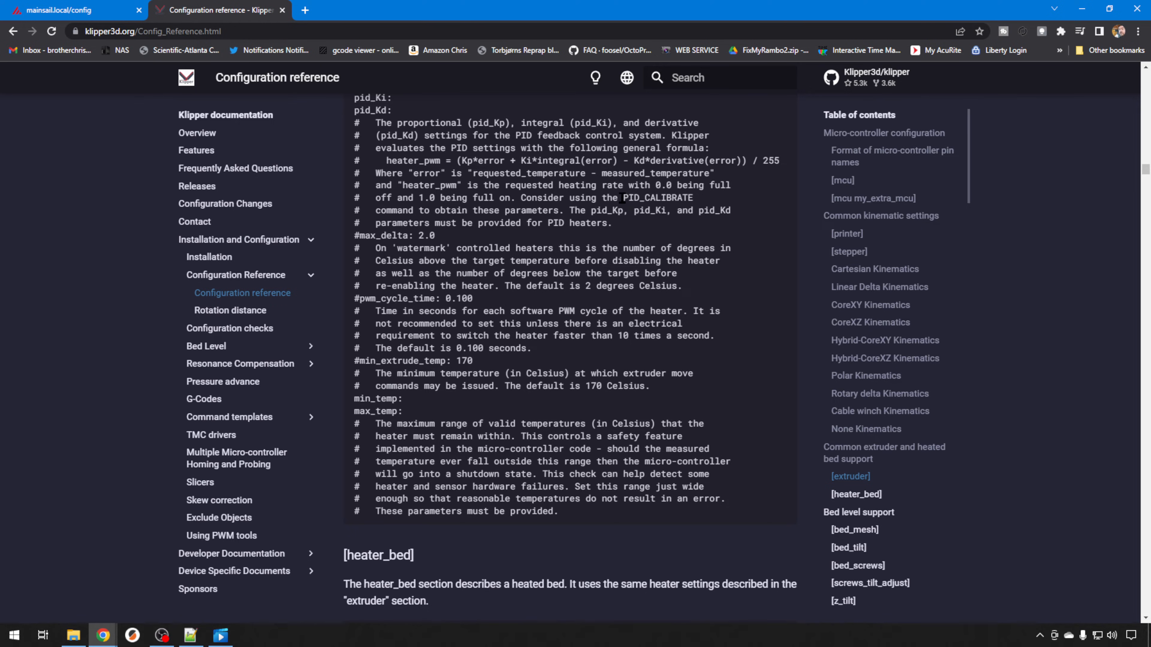
double_click(658, 198)
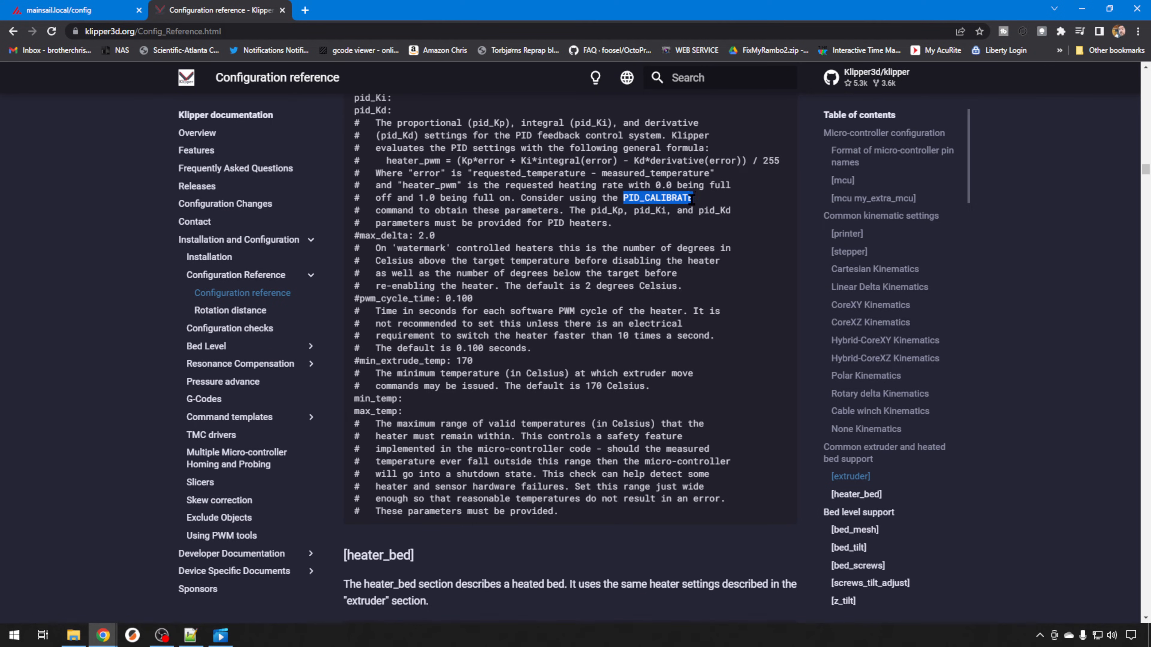
click(60, 10)
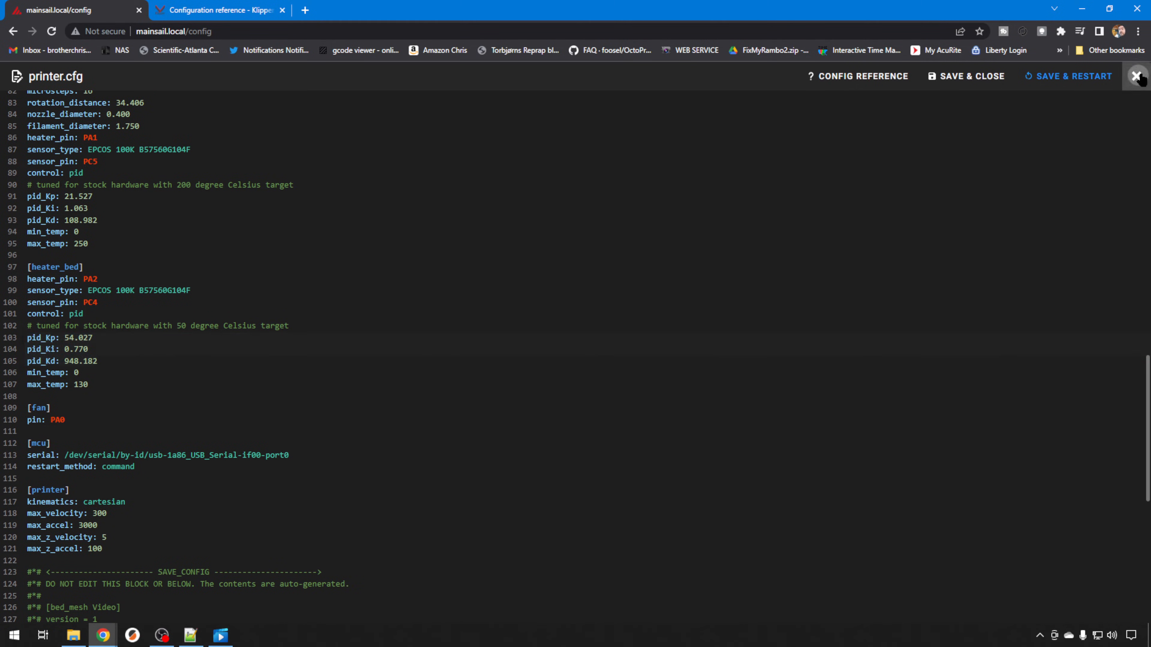
Close printer.cfg unchanged and send pid_calibrate heater=extruder target=210 from the console
click(1136, 76)
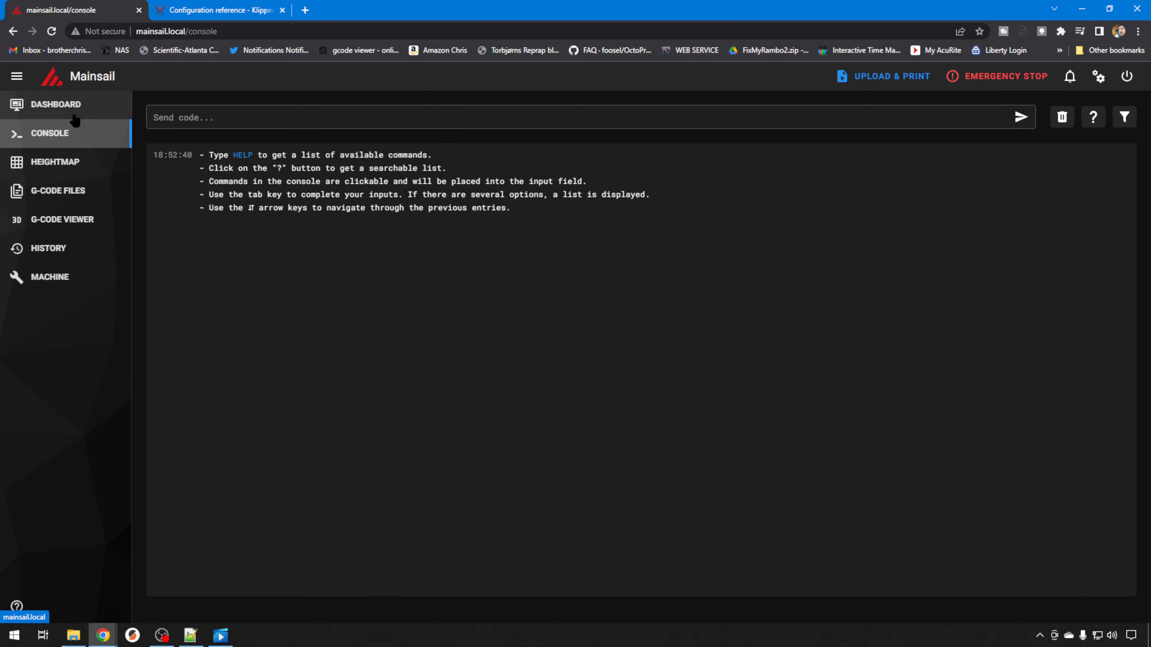
click(1062, 117)
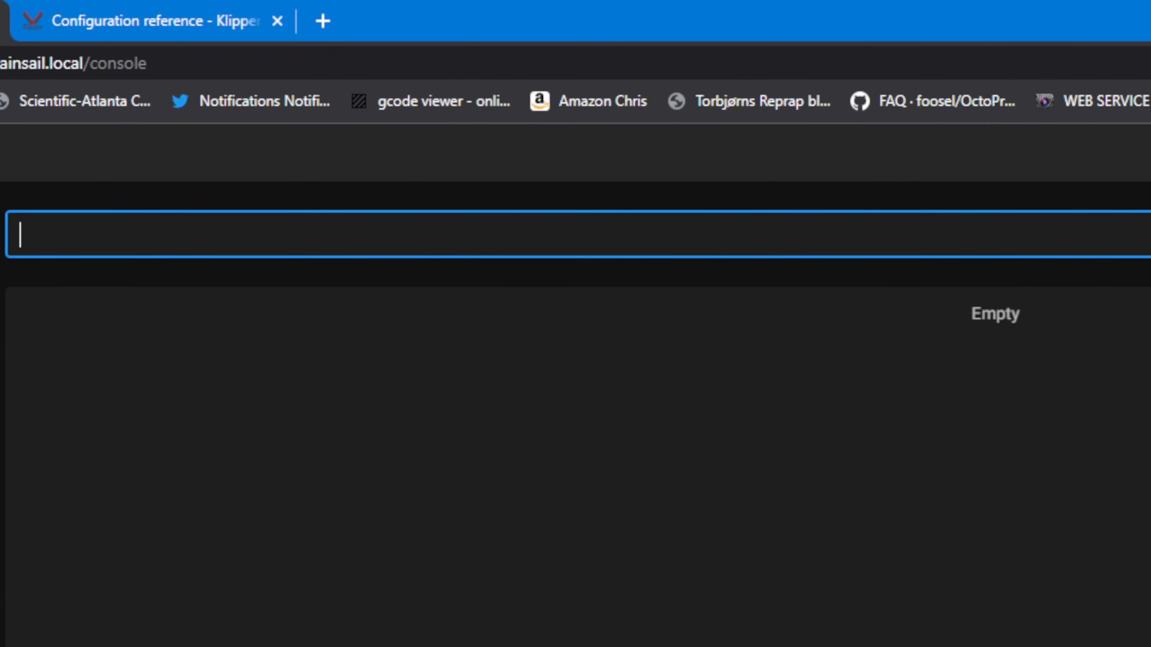
text(pid_calibrate)
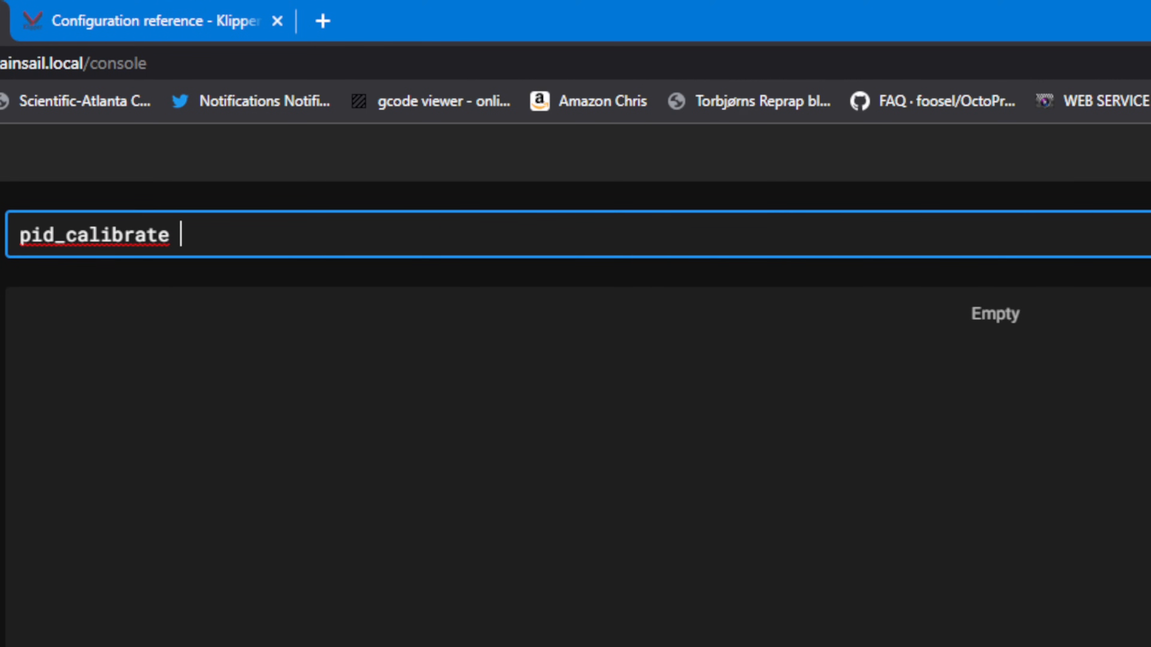
text(hea)
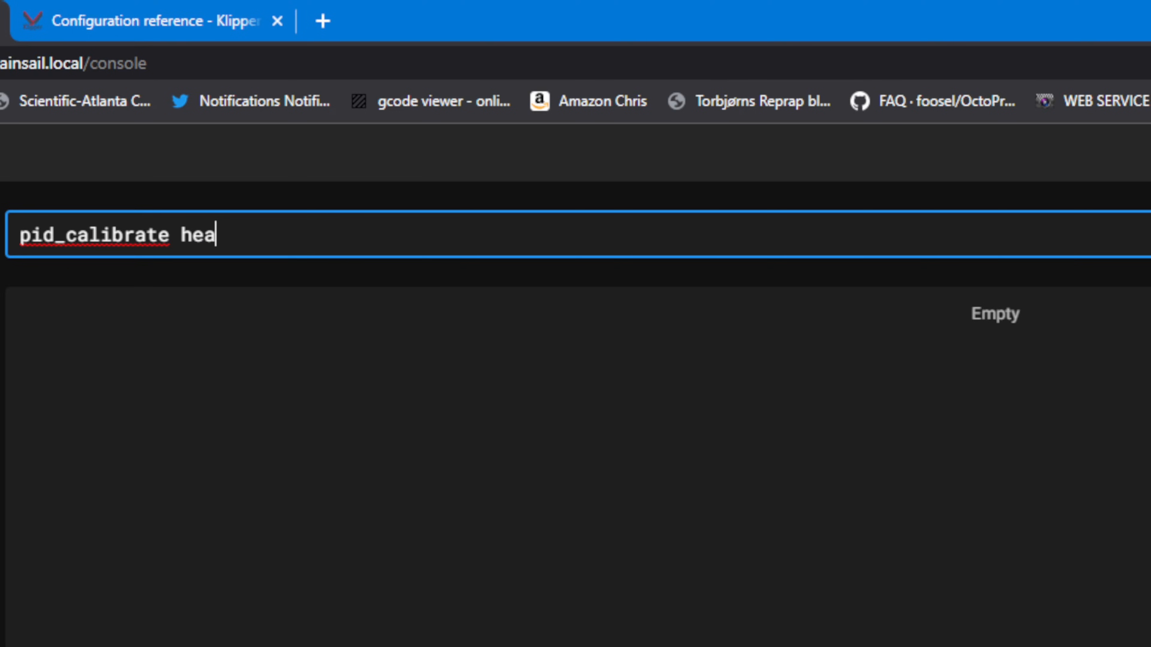
text(ter=)
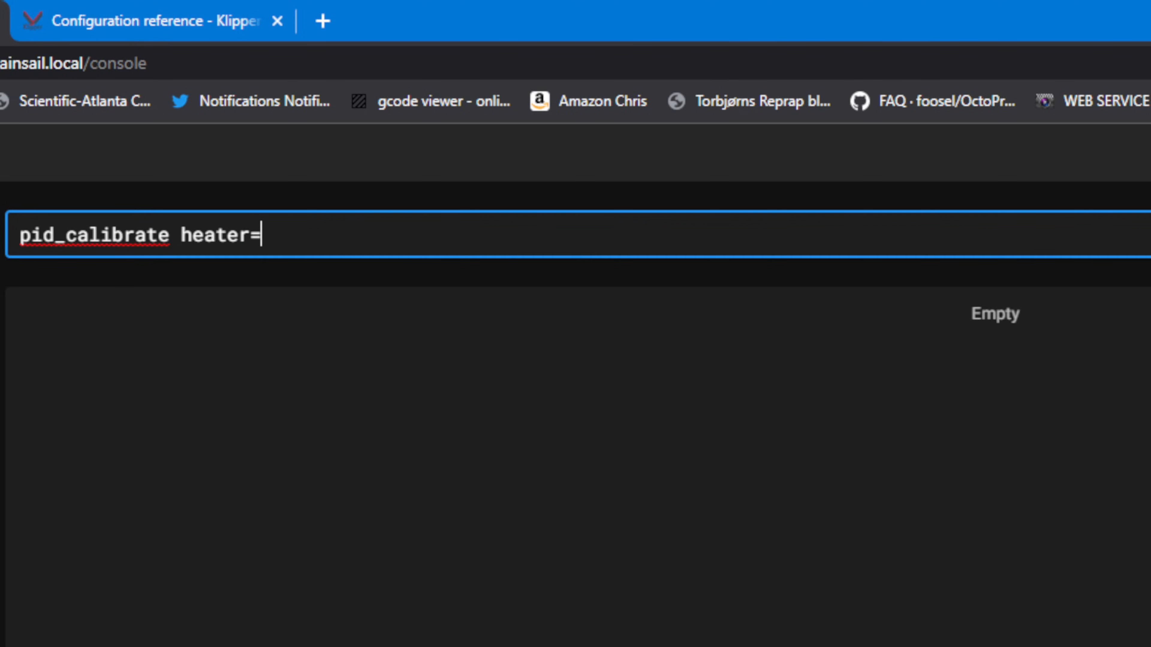
text(extruder)
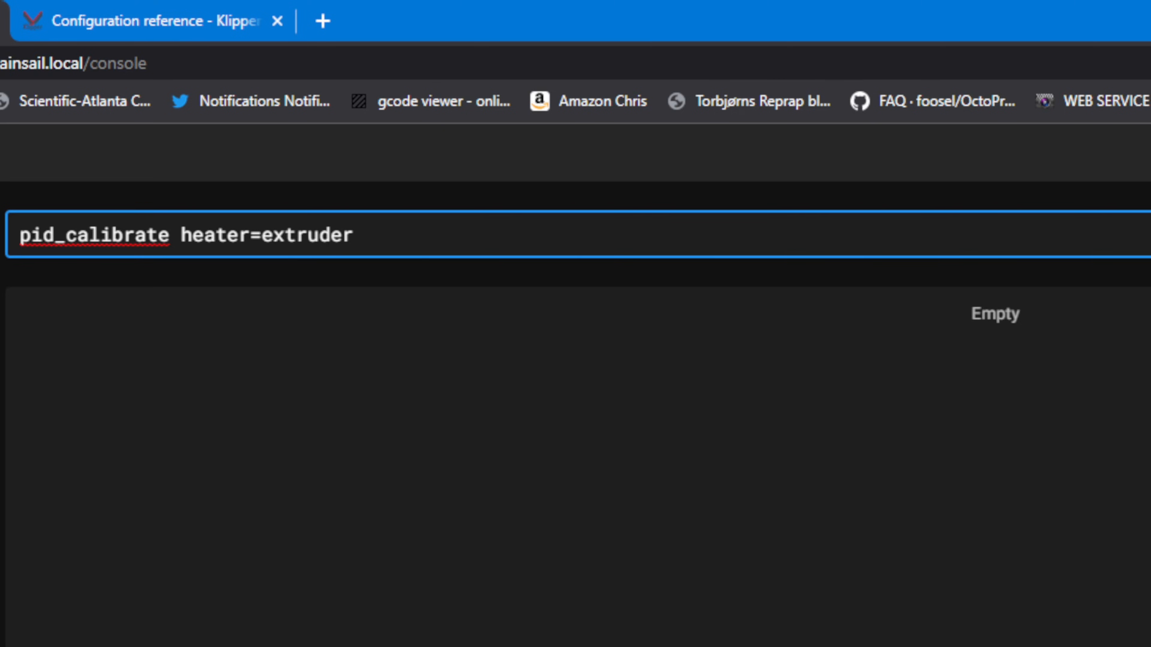
text(tar)
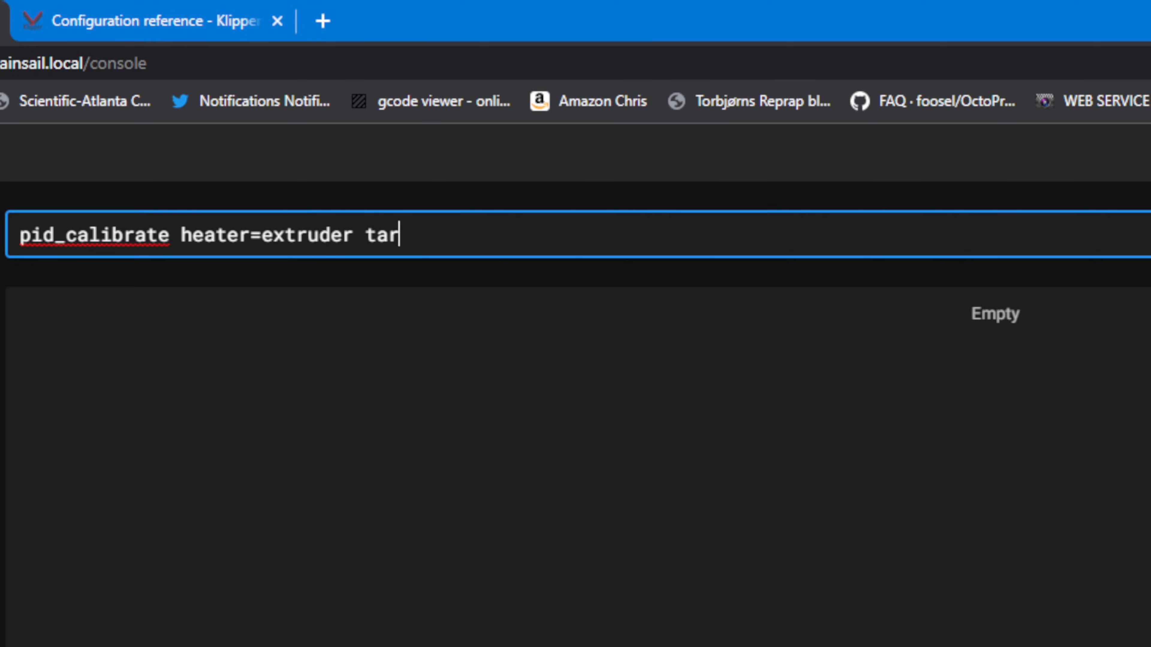
text(get=)
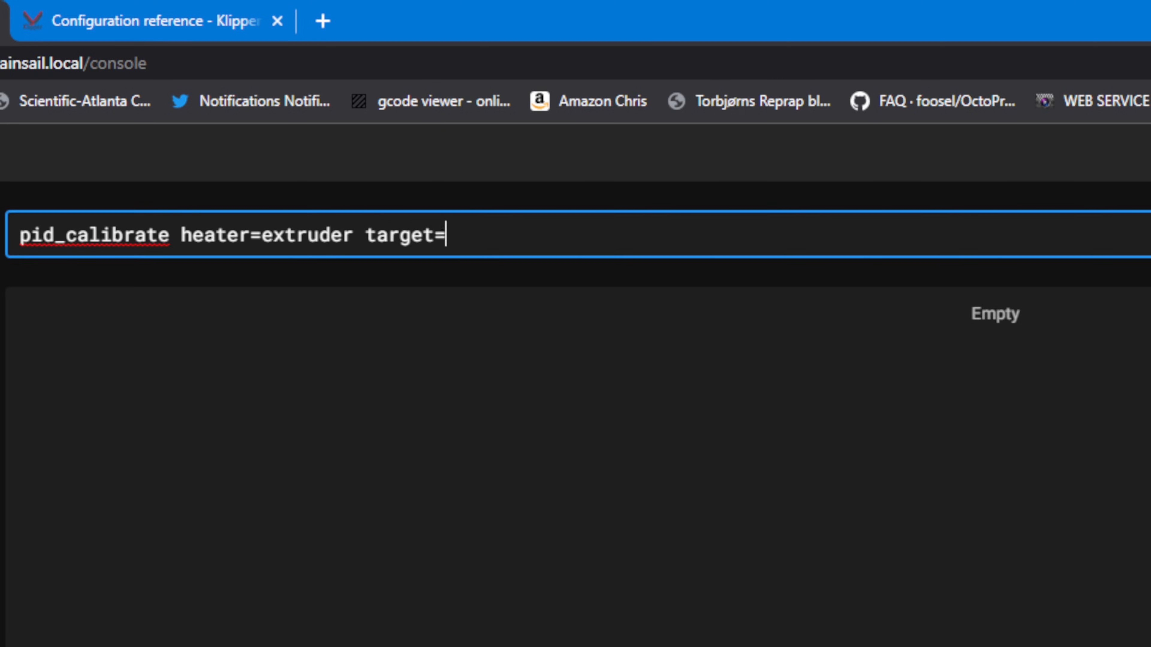
text(210)
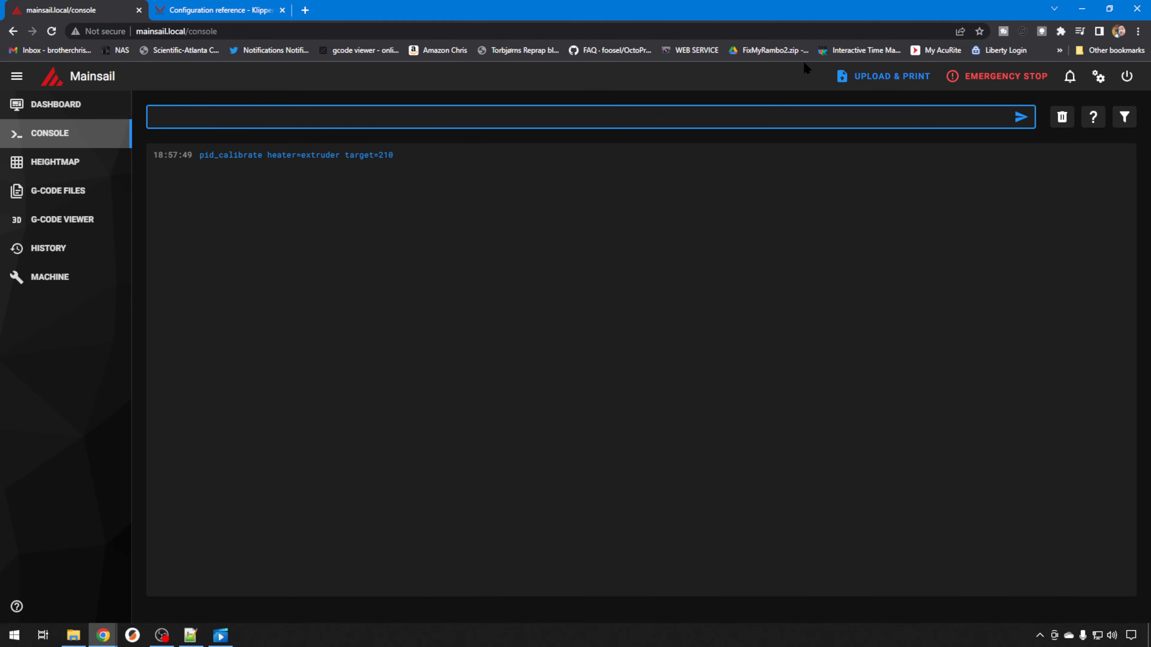
mouse_move(188, 236)
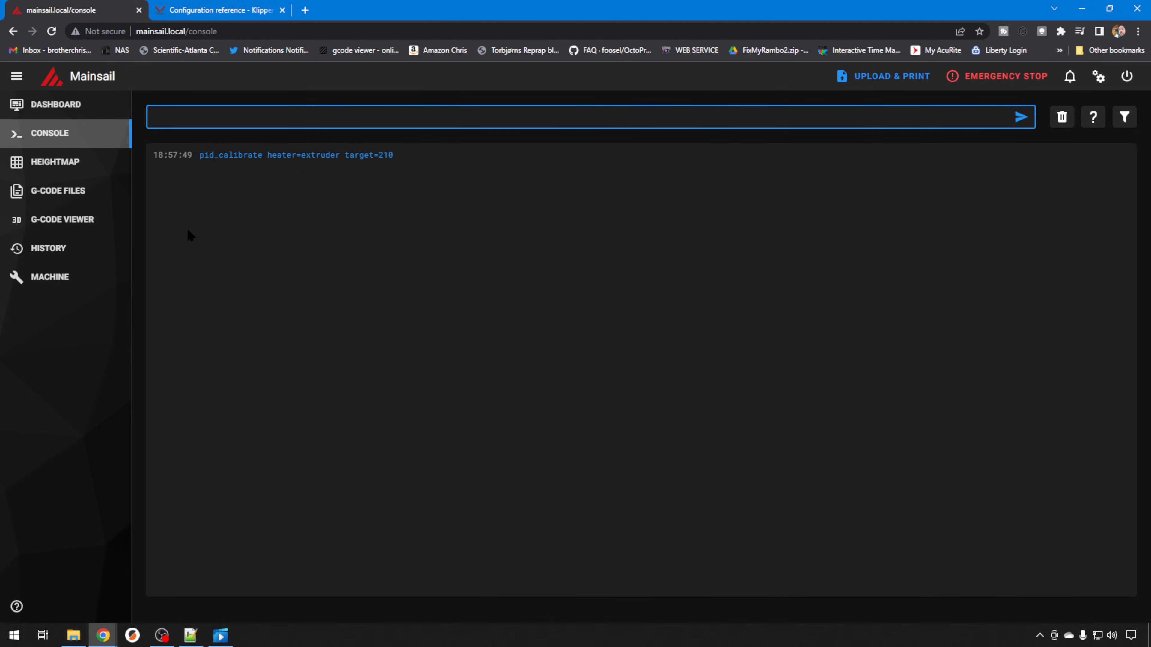
Watch the dashboard until the extruder calibration reports Kp 26.962, Ki 1.498, Kd 121.329
click(55, 105)
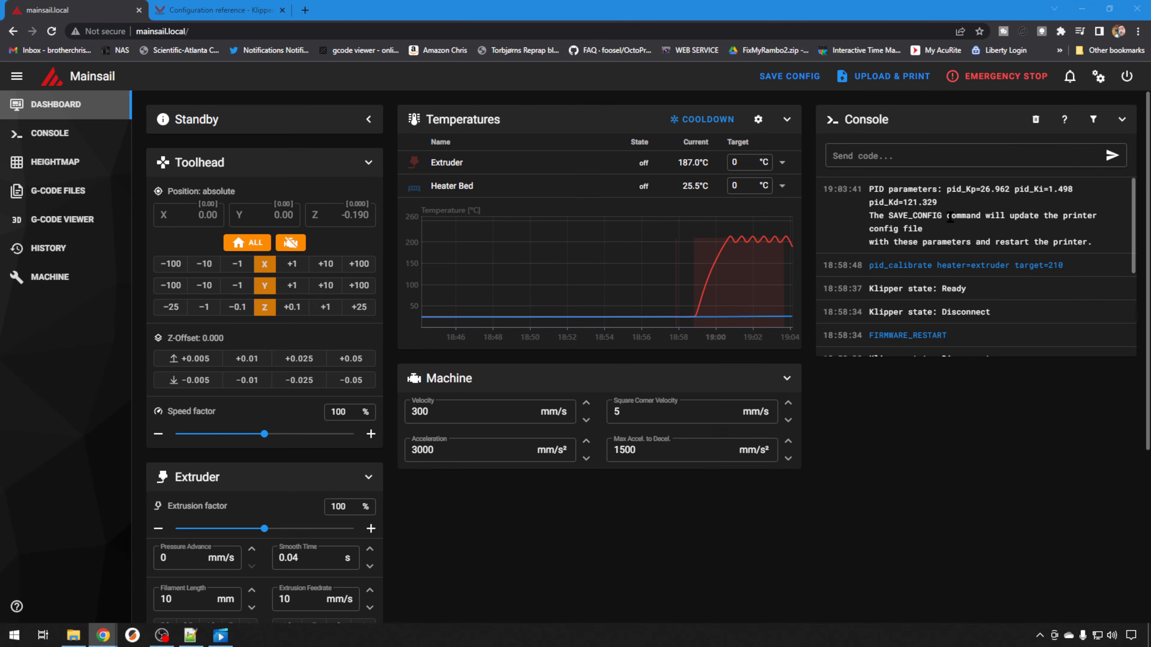
Send save_config from the dashboard console to store the extruder PID and restart Klipper
click(956, 156)
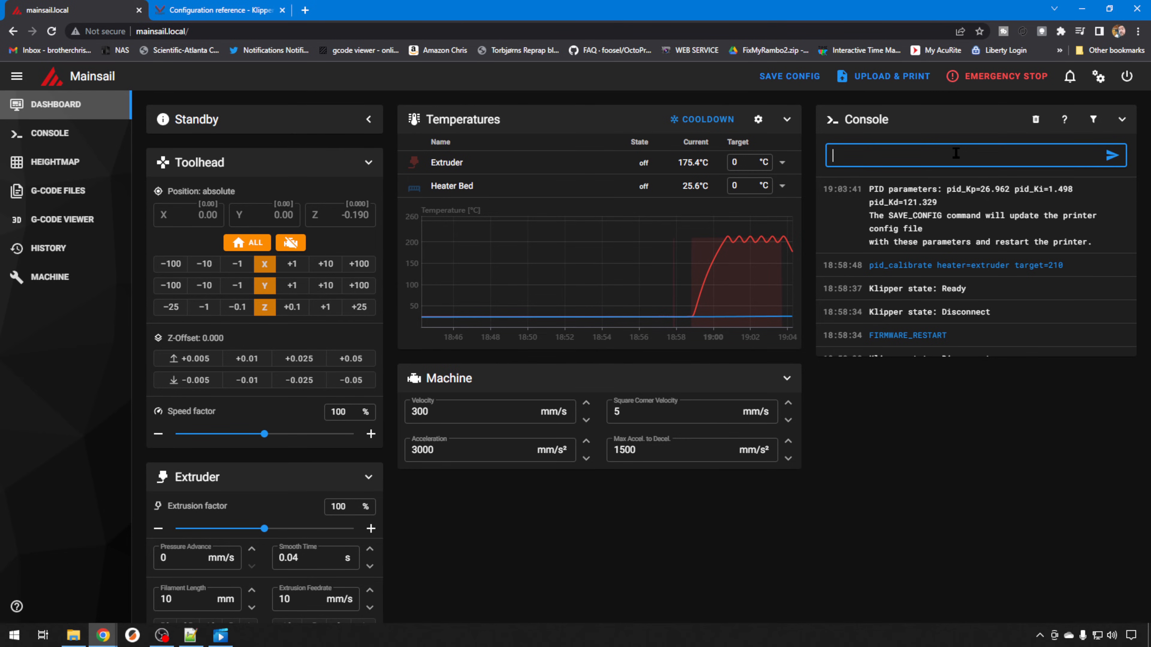
text(save_c)
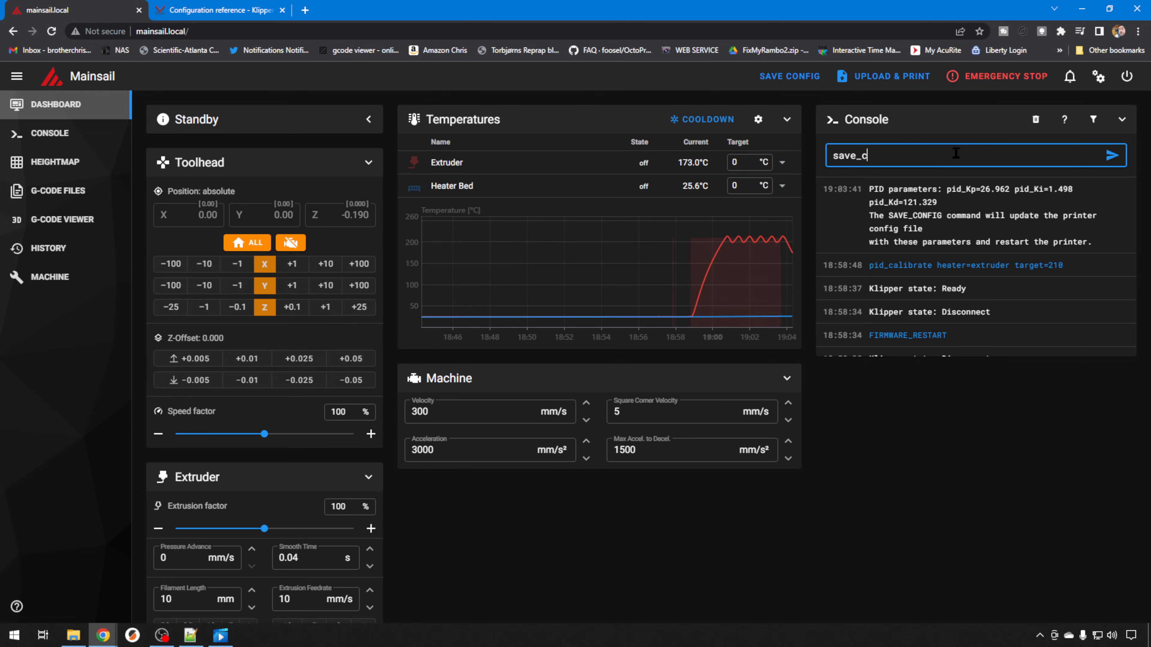
text(onfig)
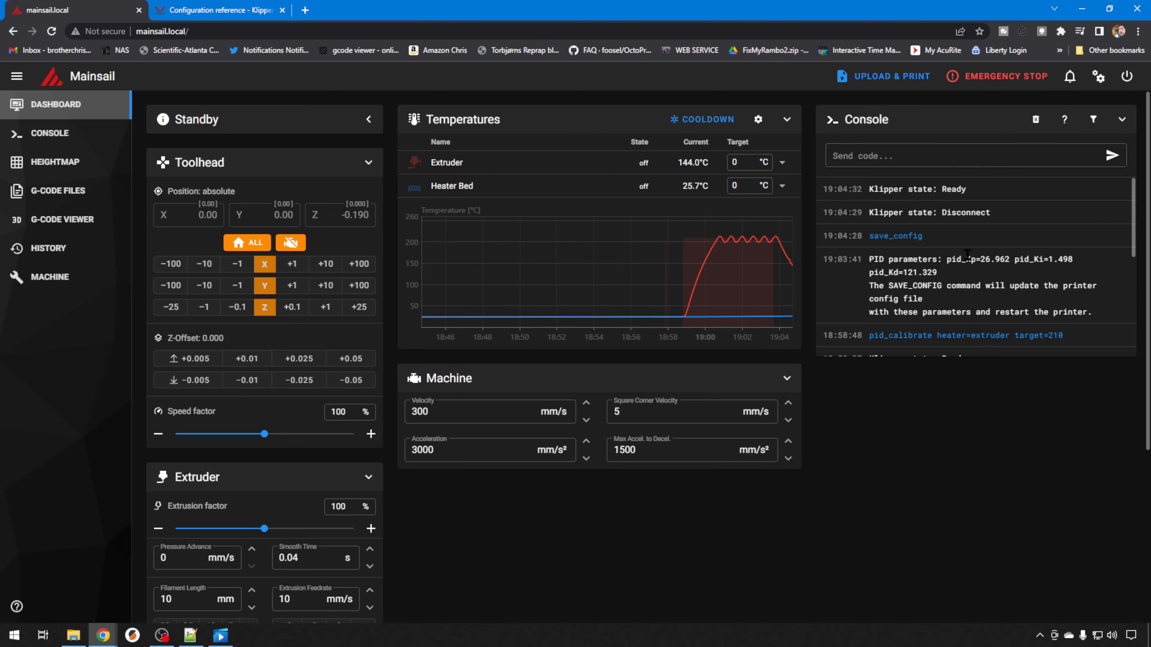
mouse_move(792, 294)
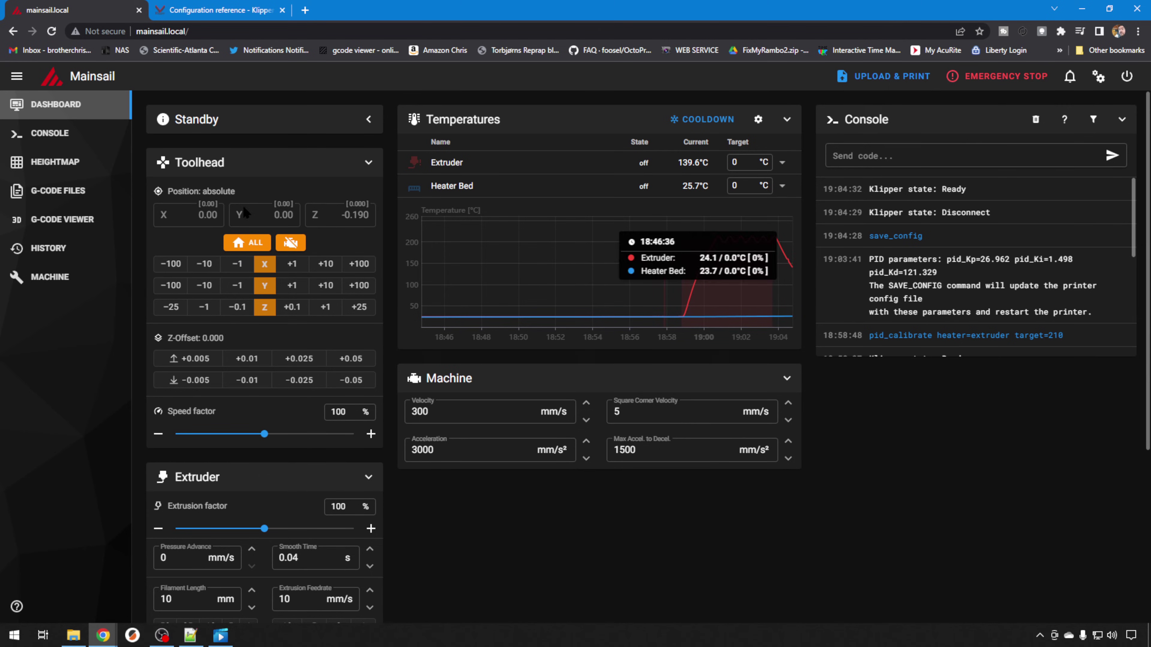
From the Console page send pid_calibrate heater=heater_bed target=60
click(49, 133)
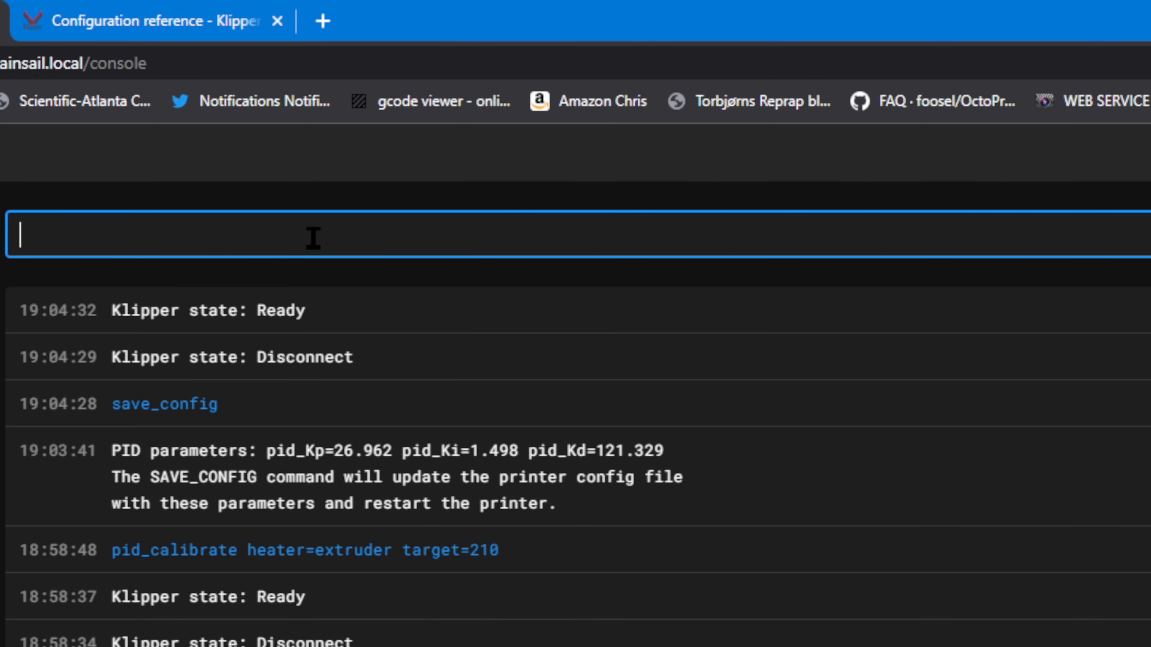
text(pid_calibrate)
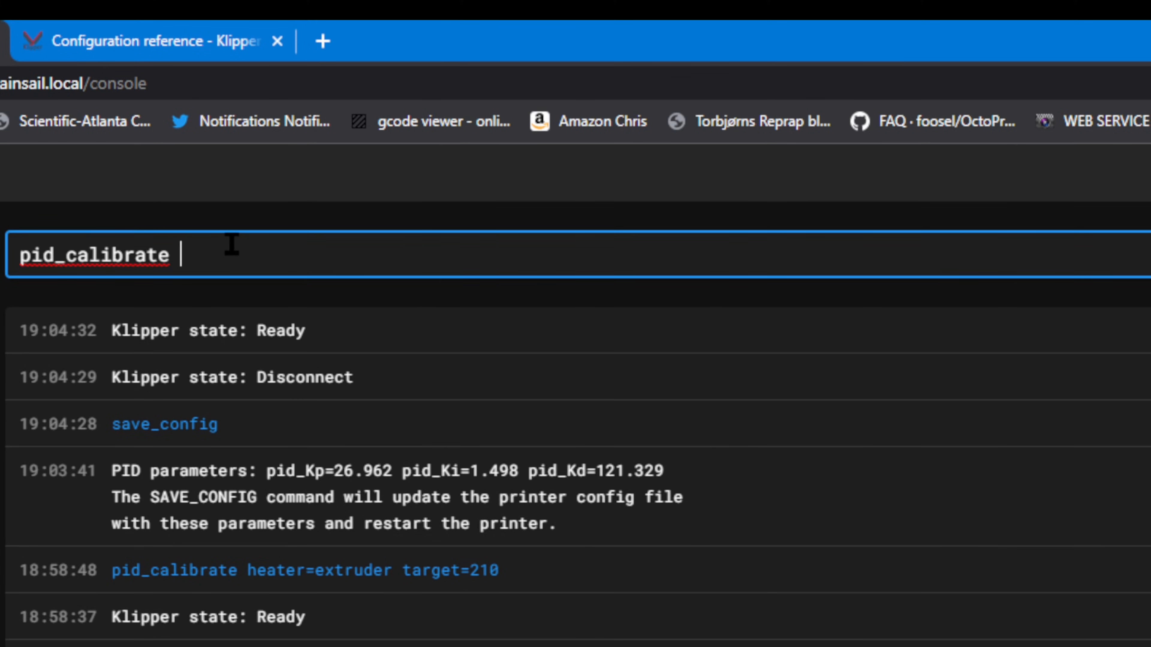
text(heater=)
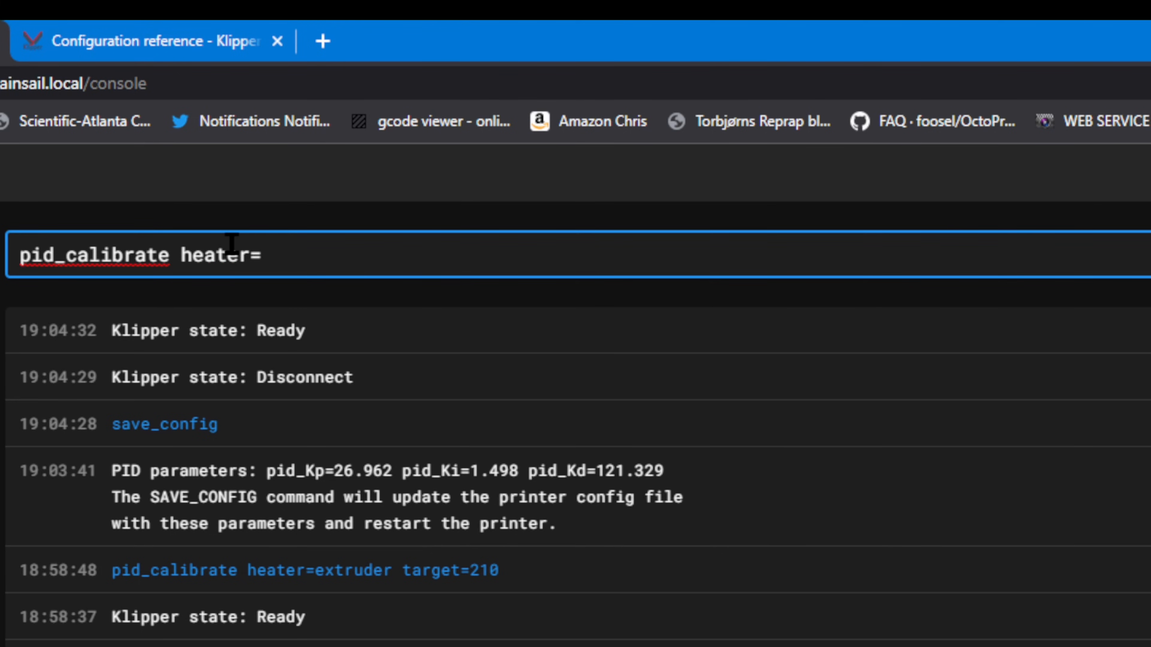
text(heater_bed)
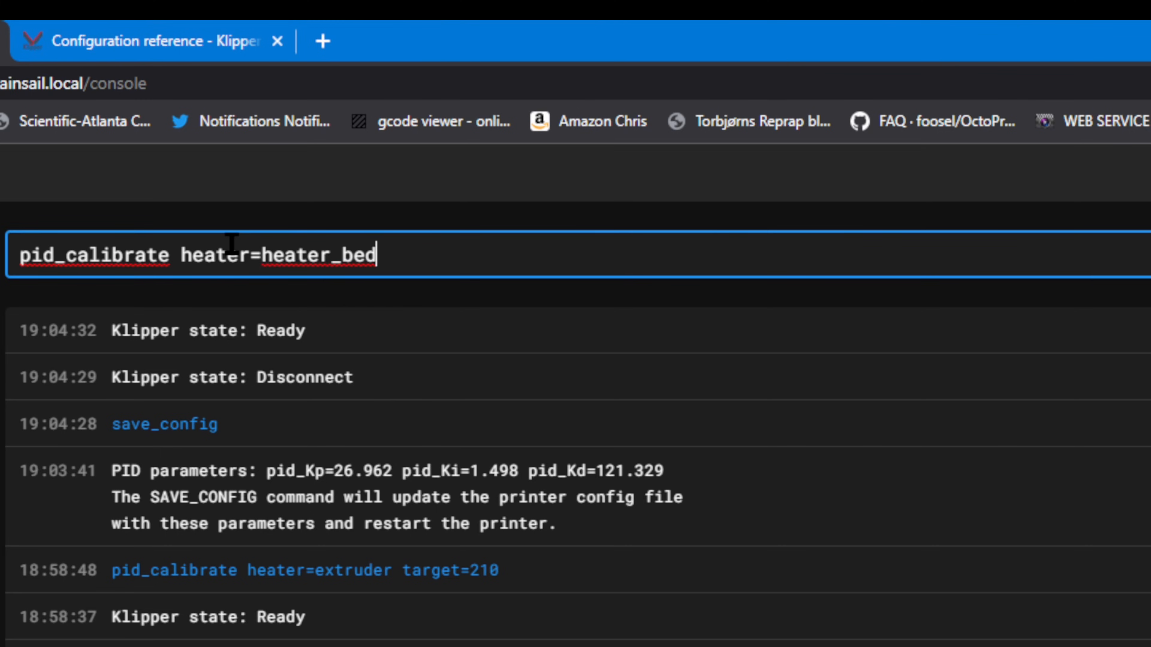
text(targe)
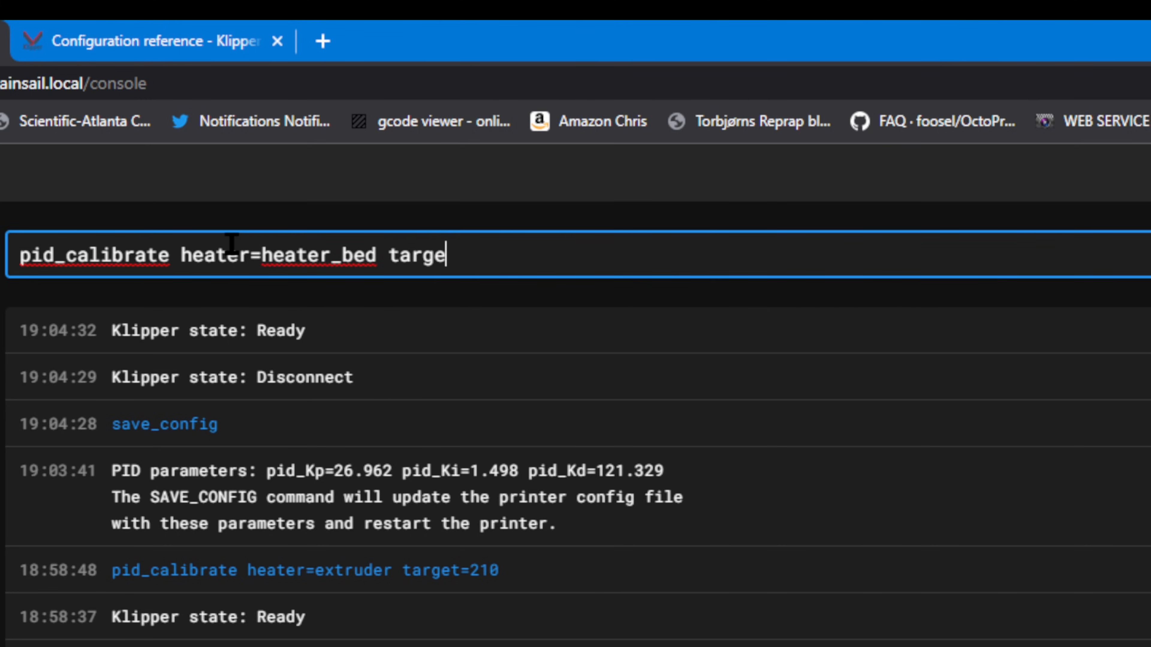
text(t=60)
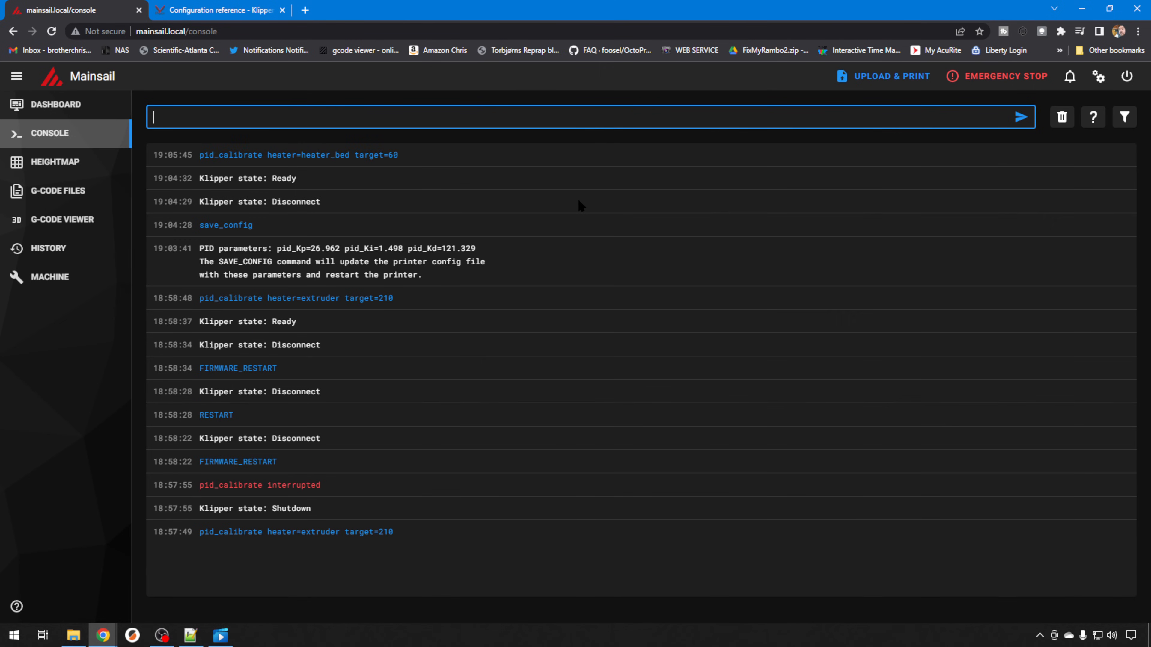
Back on the dashboard, send save_config to store the bed PID (Kp 69.742, Ki 1.614, Kd 753.217)
click(54, 104)
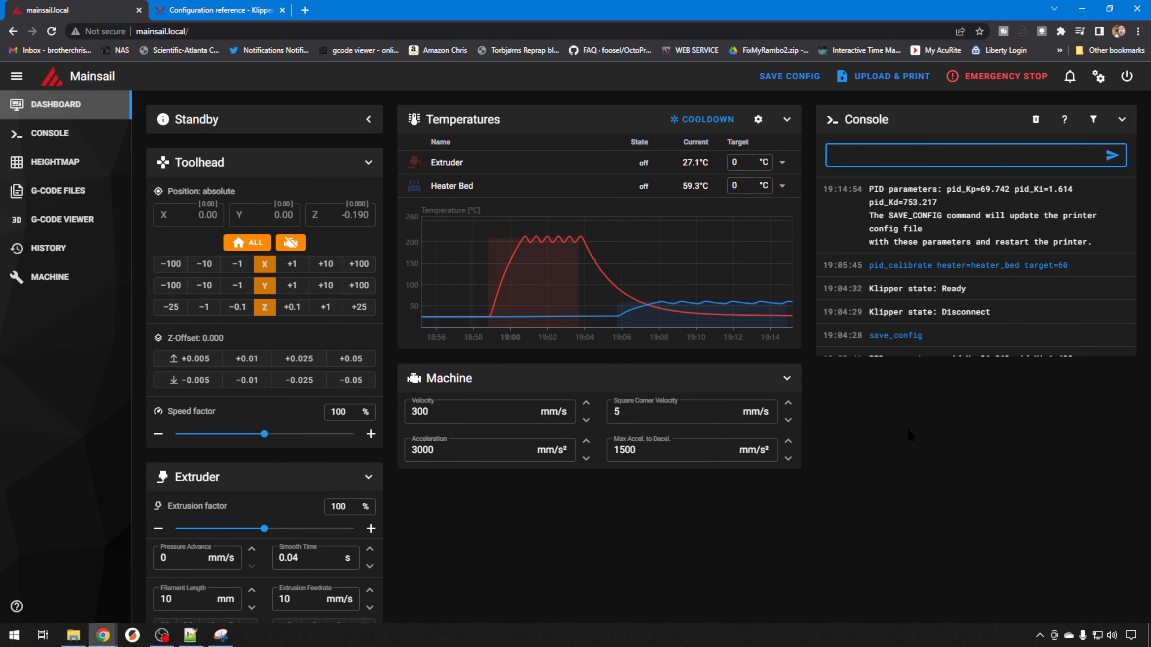
click(969, 162)
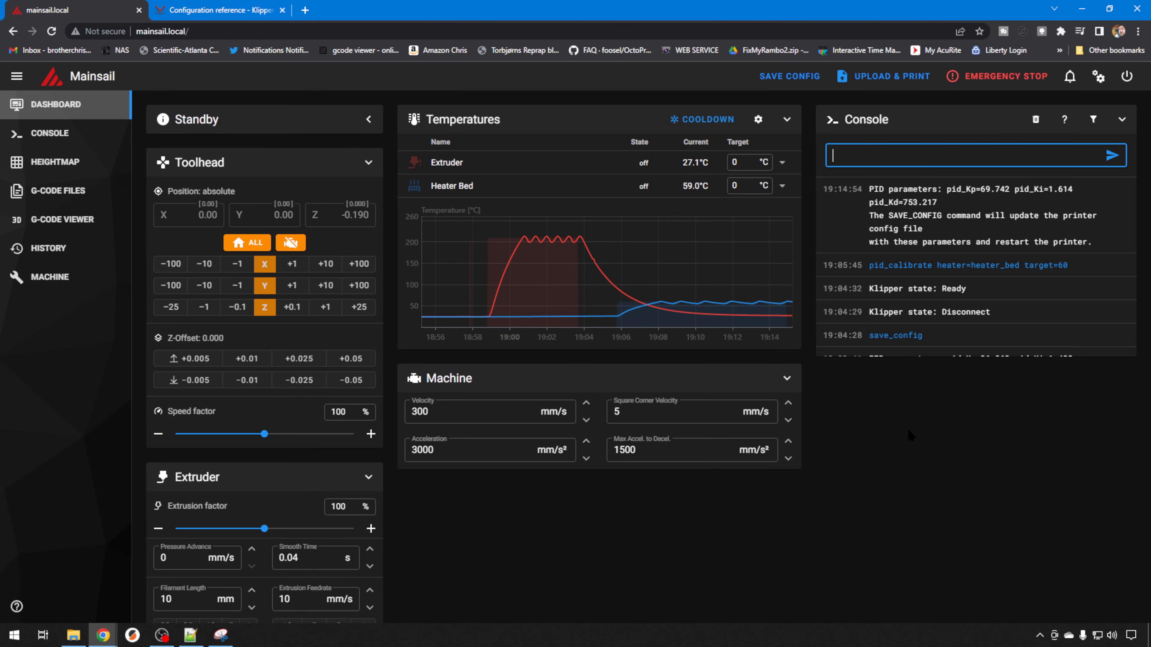
text(save_)
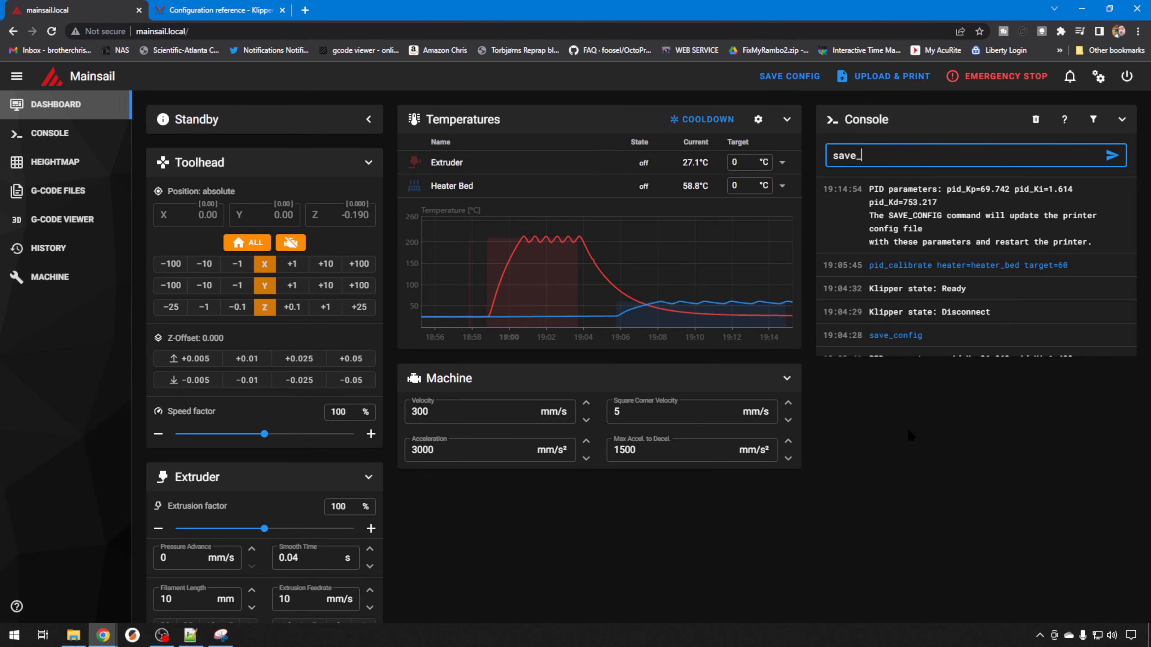
text(config)
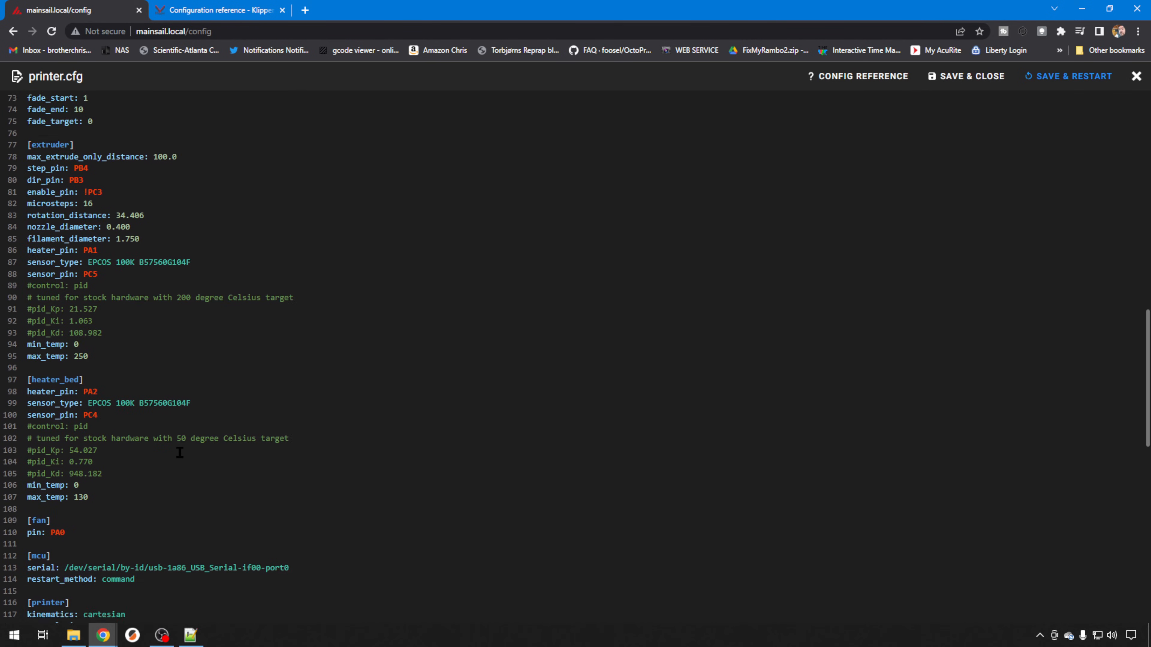
Scroll printer.cfg to the bottom SAVE_CONFIG block with the extruder and heater_bed pid entries
scroll(down, 3)
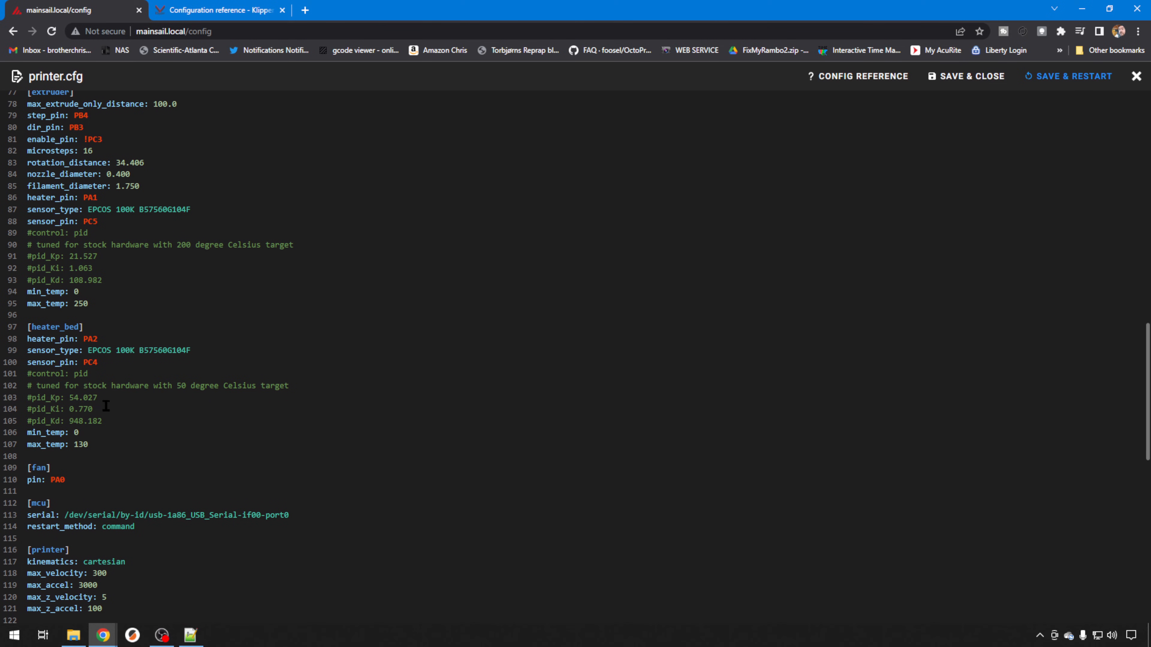
scroll(down, 3)
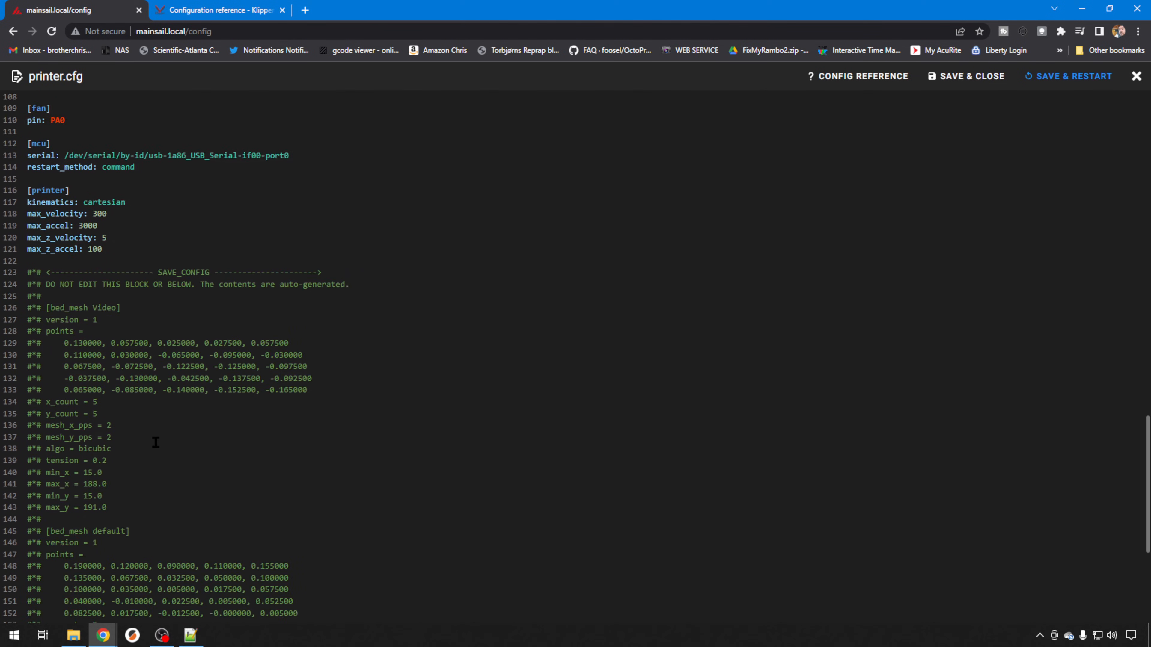
scroll(down, 3)
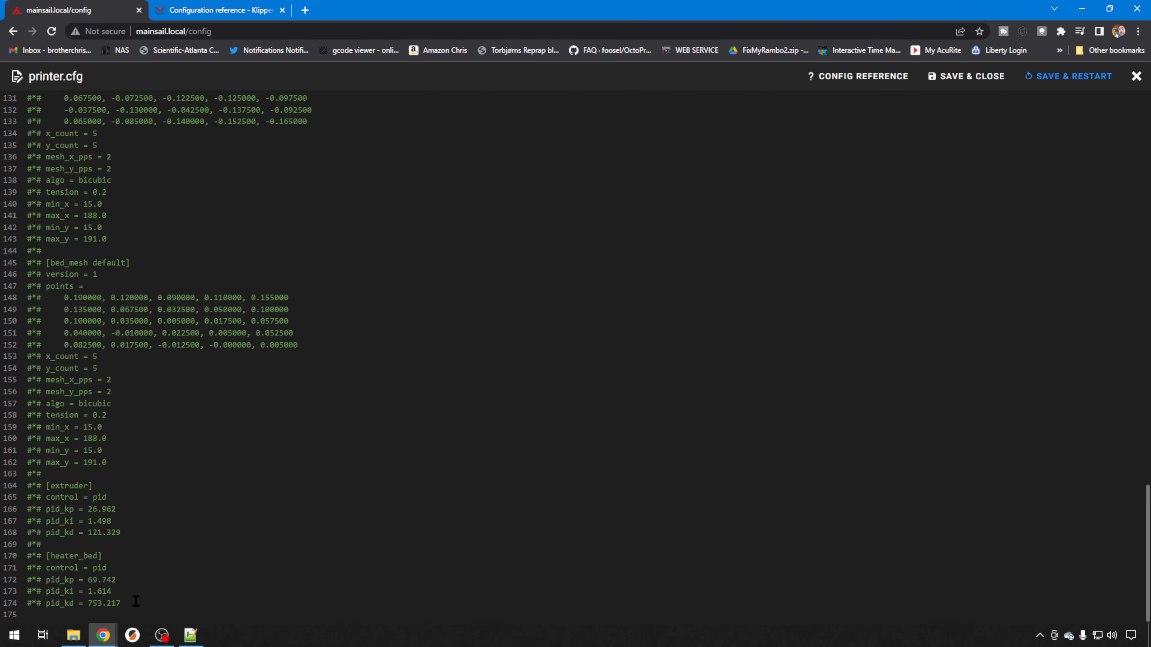
mouse_move(186, 529)
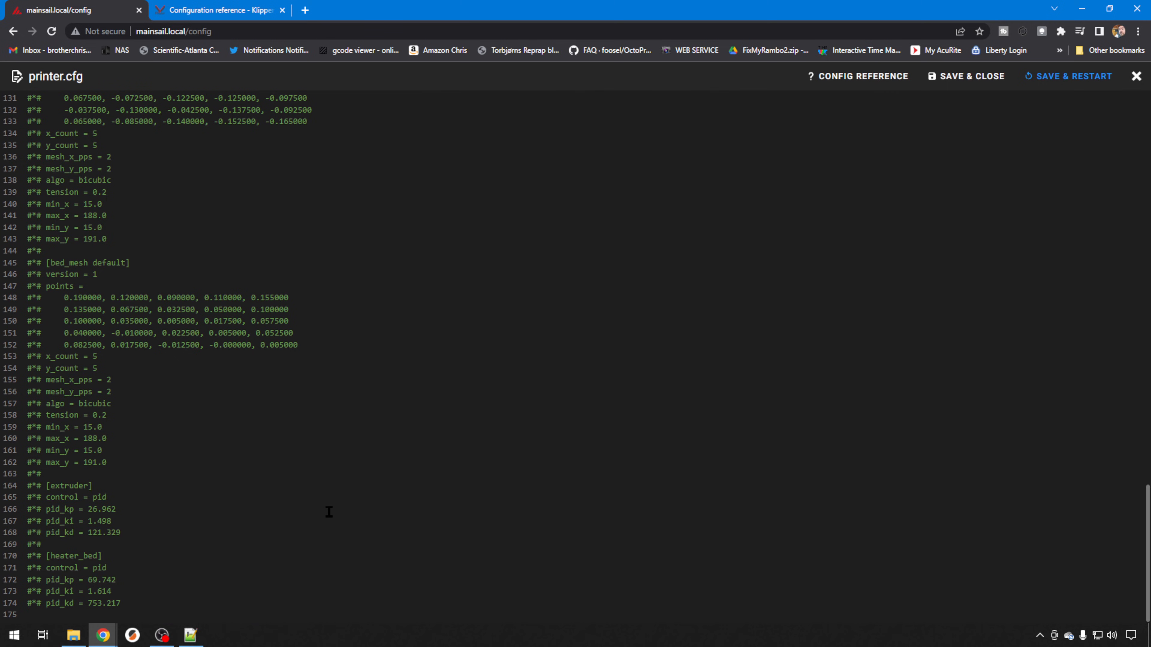
mouse_move(360, 503)
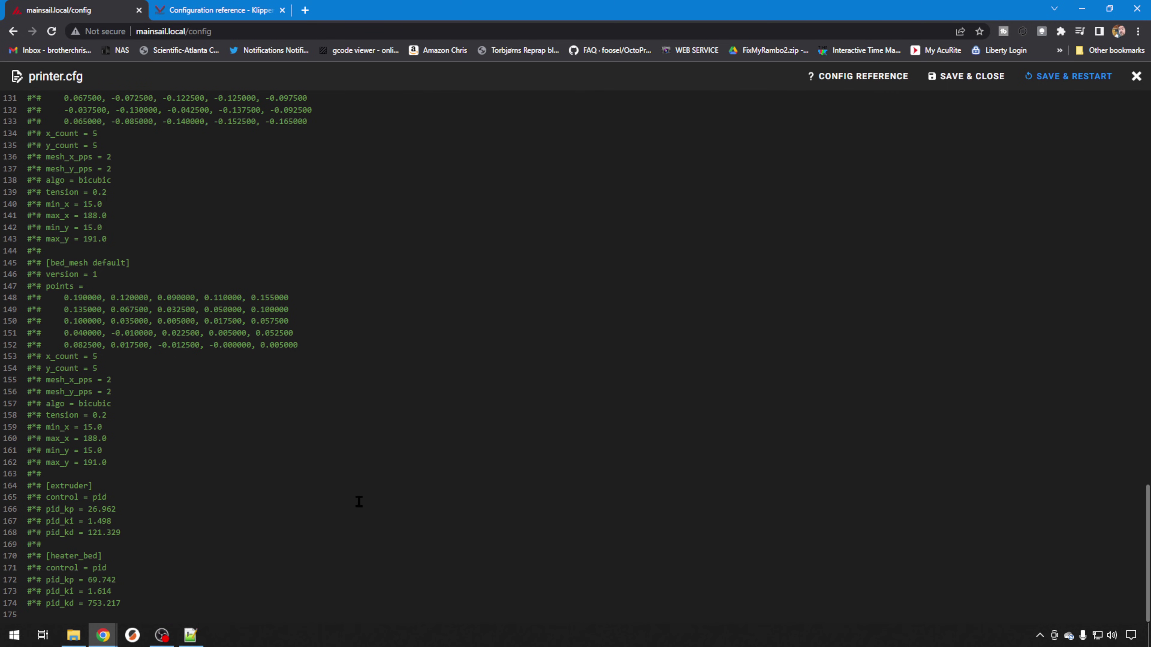